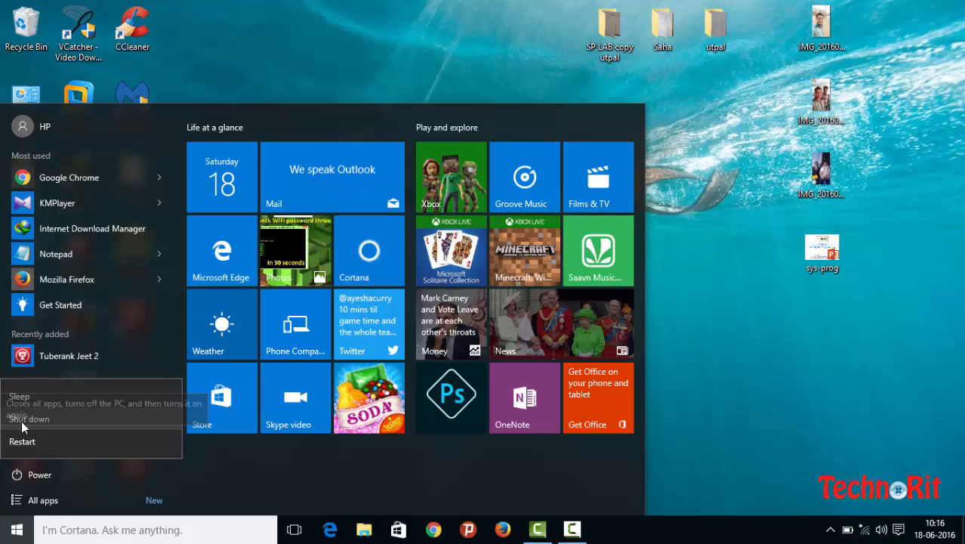
pyautogui.moveTo(139, 313)
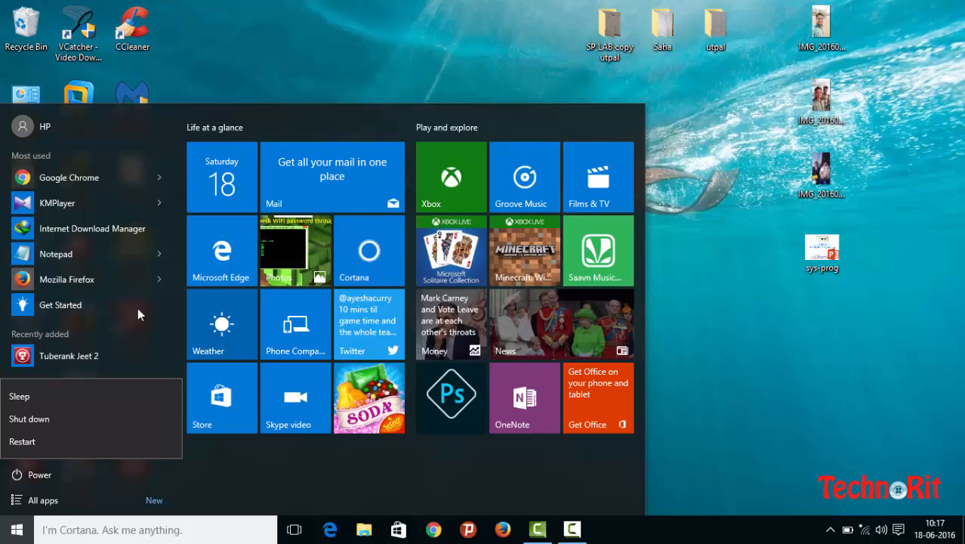
pyautogui.moveTo(81, 519)
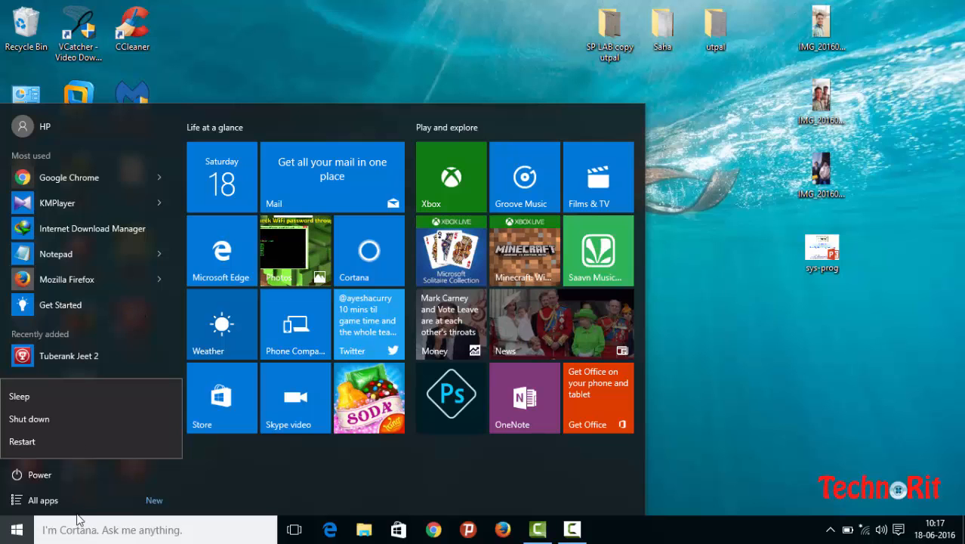
# Search Cortana for 'power options' and open the Power Options Control Panel page.
pyautogui.click(16, 529)
pyautogui.write('p')
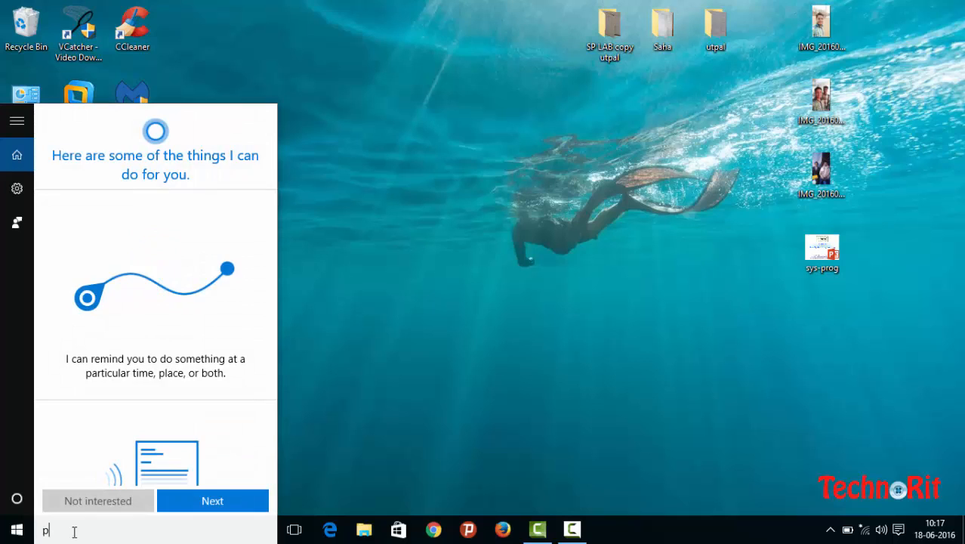
pyautogui.write('owe optio')
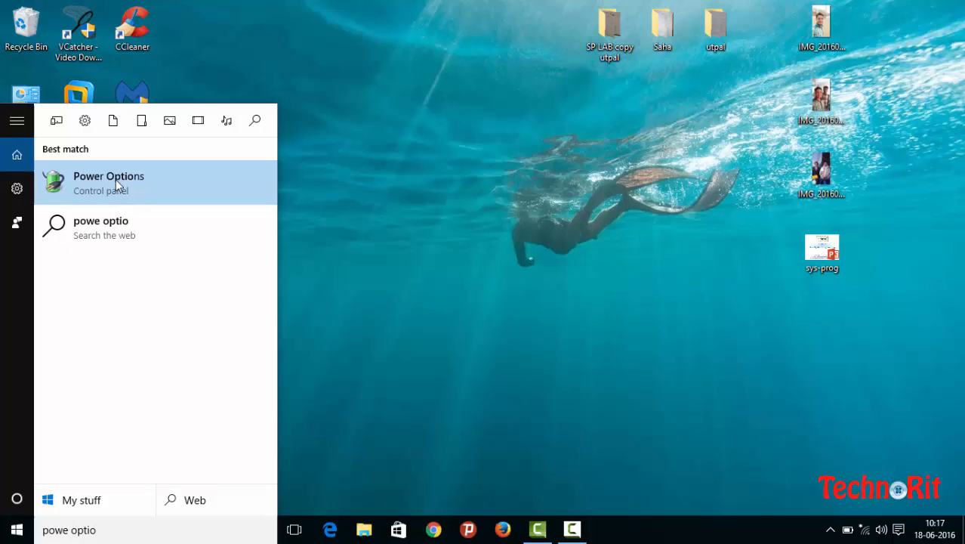
pyautogui.click(109, 181)
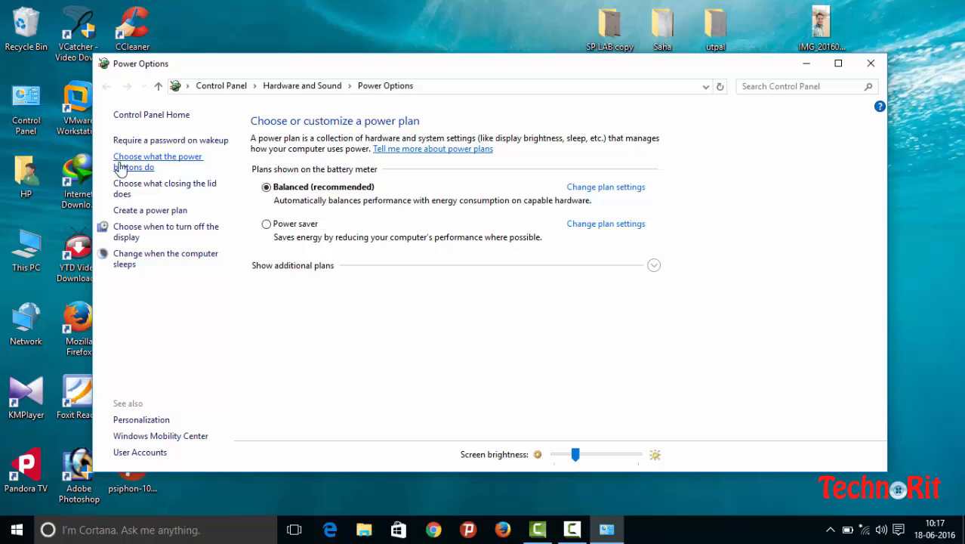
# Tick Hibernate under the power button shutdown settings and save the changes.
pyautogui.click(158, 157)
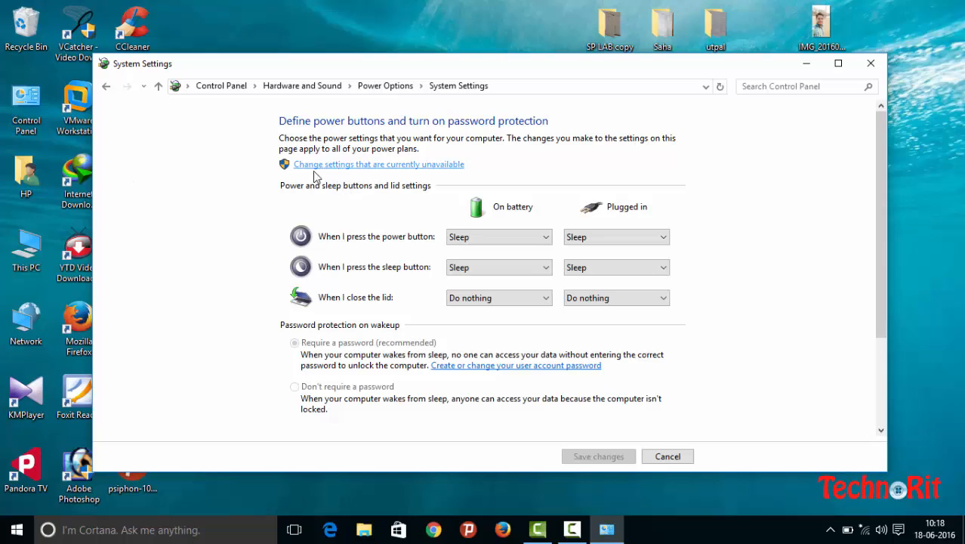
pyautogui.moveTo(379, 173)
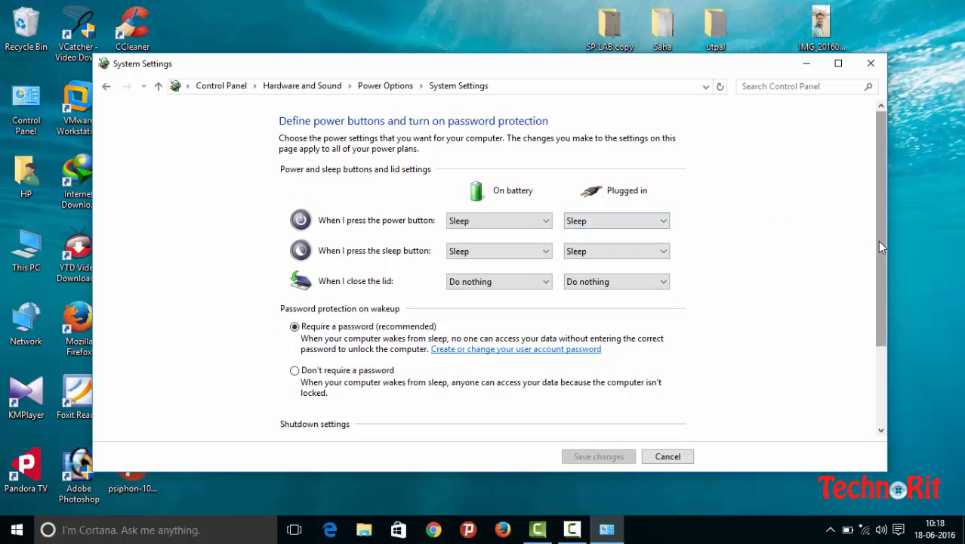
pyautogui.scroll(-3)
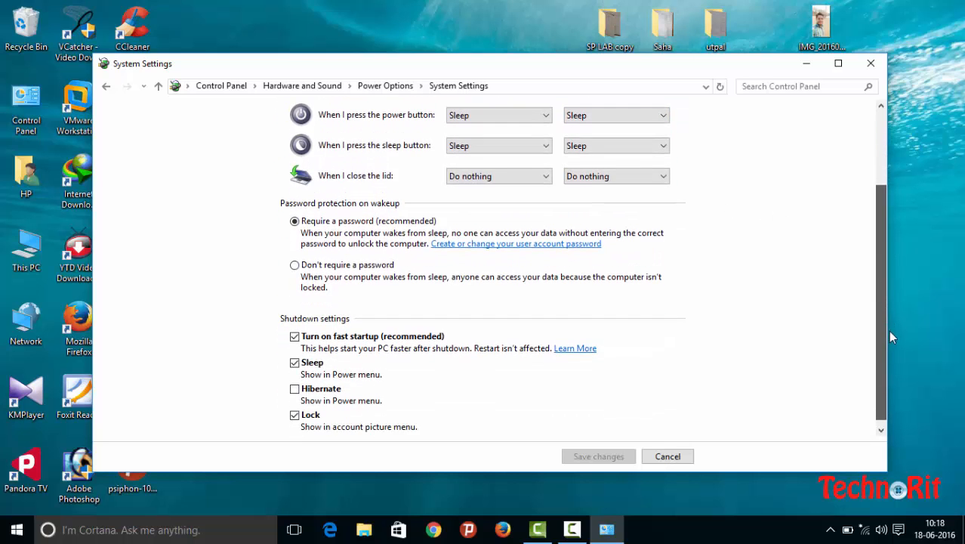
pyautogui.scroll(-3)
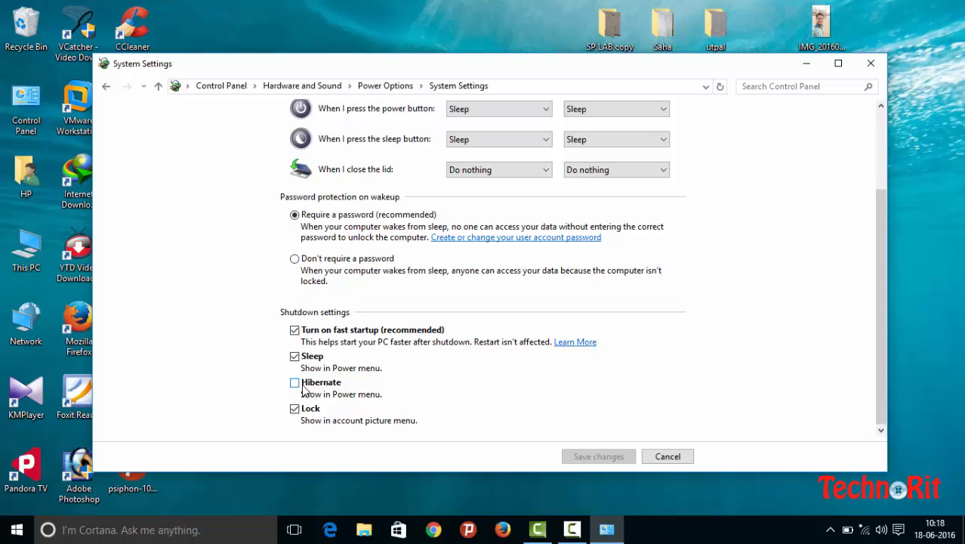
pyautogui.click(295, 382)
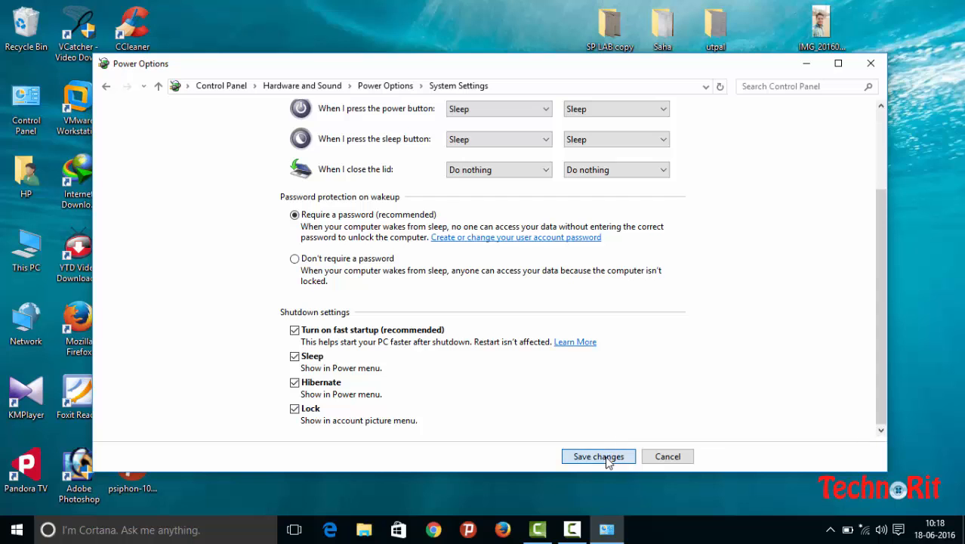
pyautogui.click(597, 455)
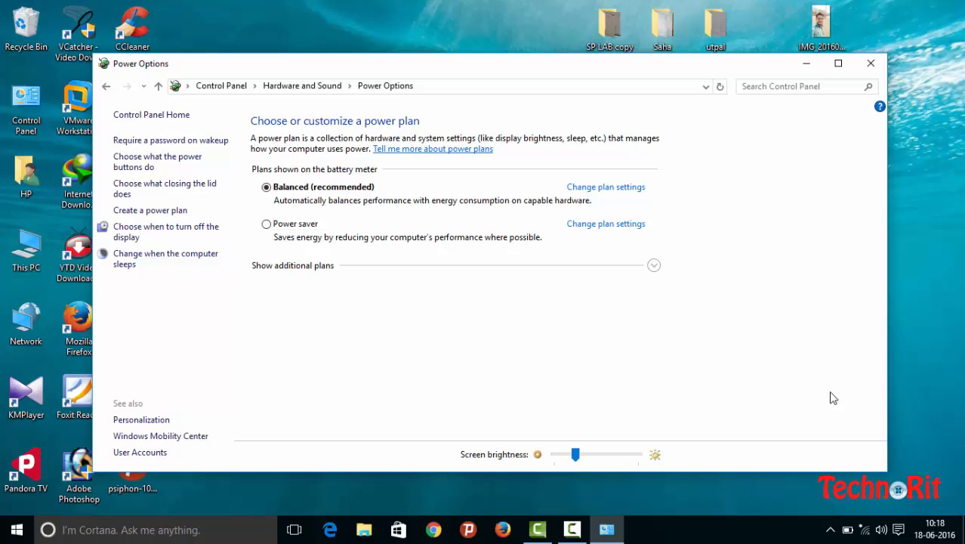
# Close Power Options and check the Start menu Power choices for Hibernate.
pyautogui.click(870, 63)
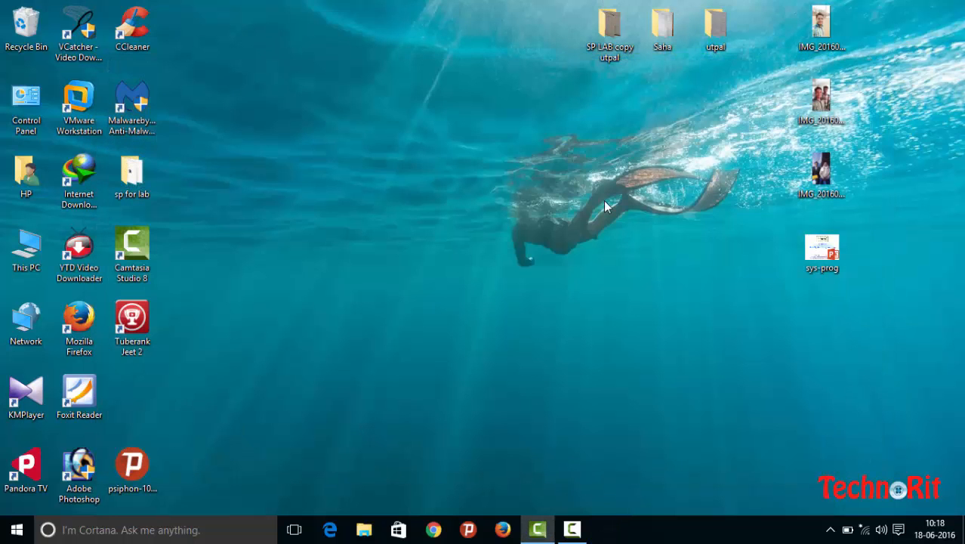
pyautogui.click(12, 528)
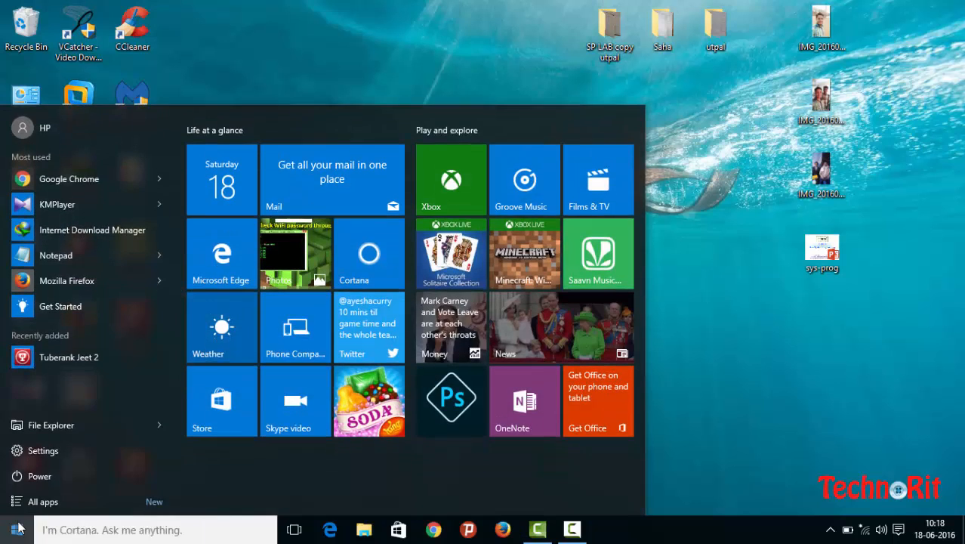
pyautogui.click(40, 475)
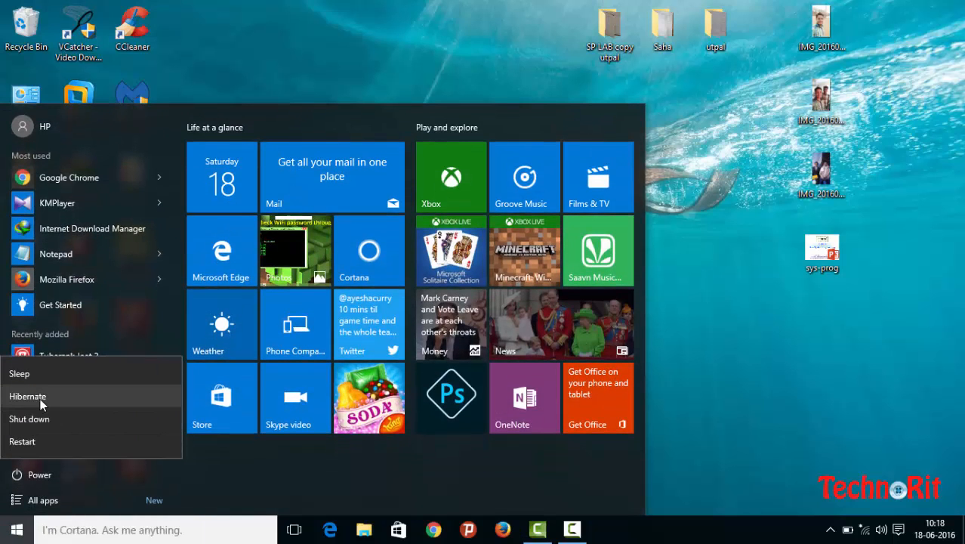